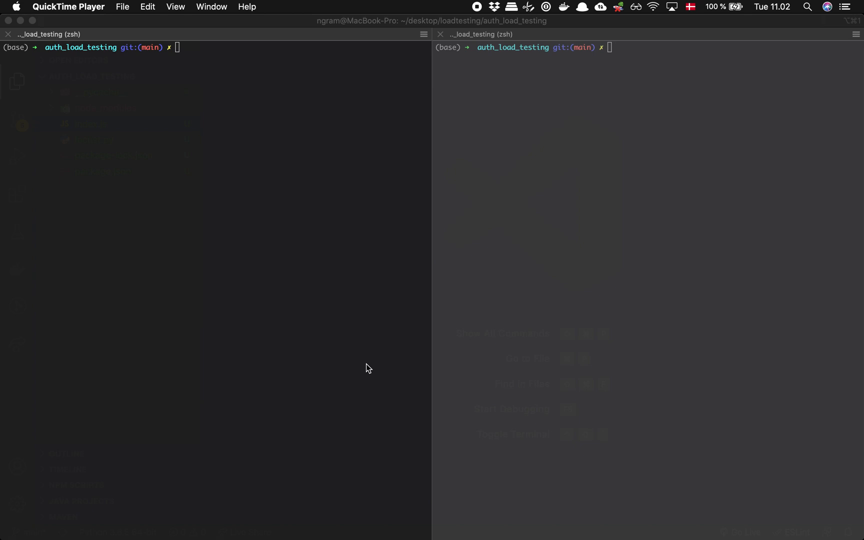
{"action": "mouse_move", "coordinate": [364, 30]}
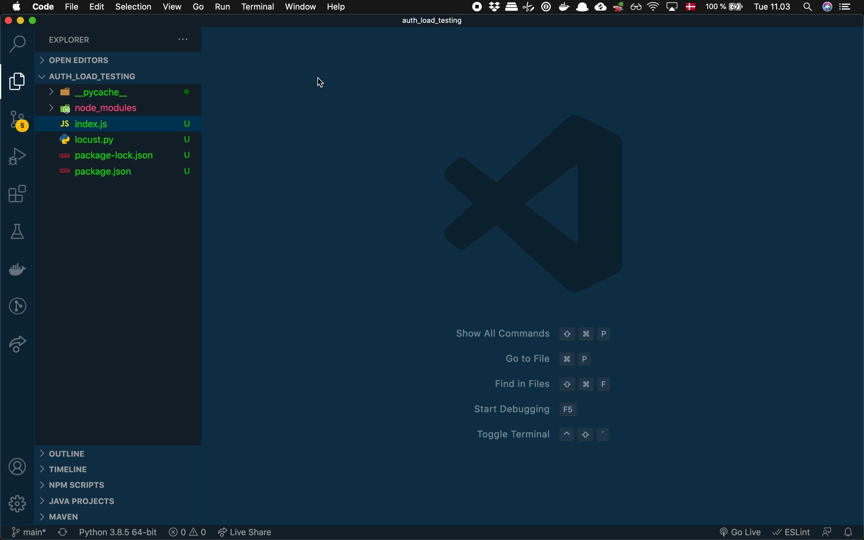
{"action": "double_click", "coordinate": [91, 123]}
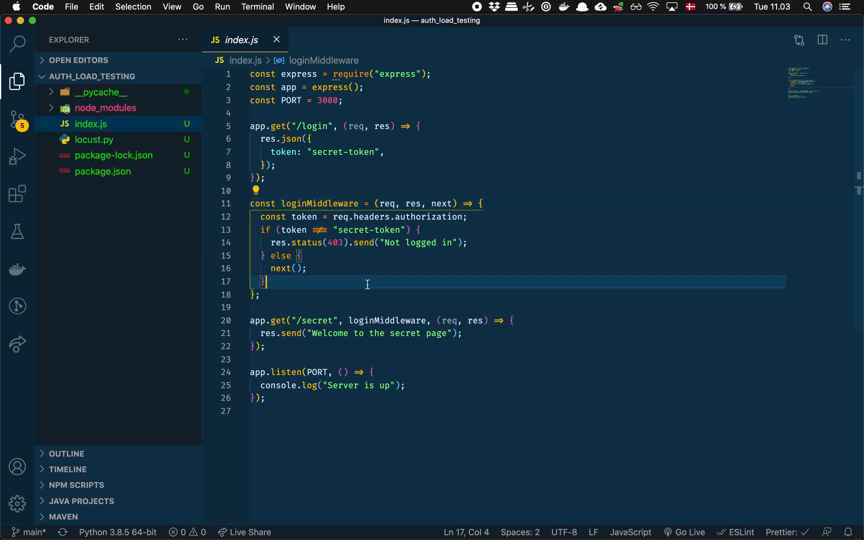
{"action": "mouse_move", "coordinate": [229, 170]}
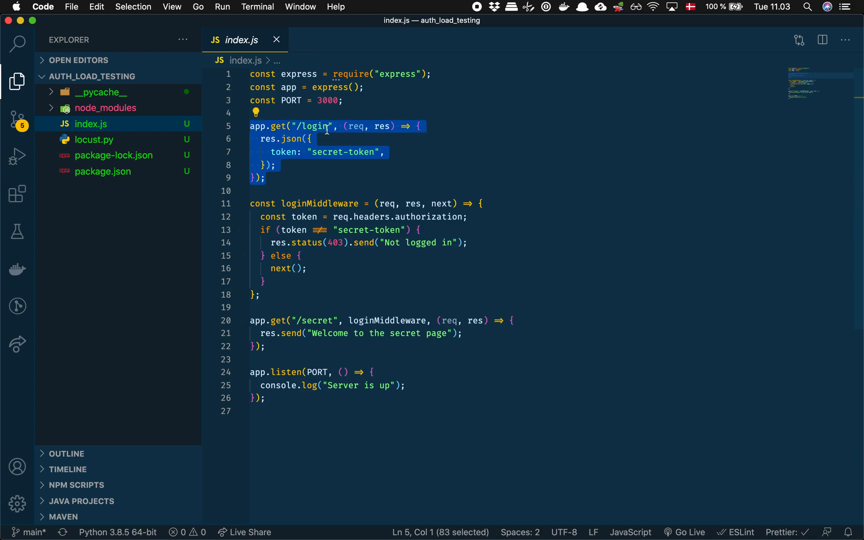
{"action": "mouse_move", "coordinate": [347, 134]}
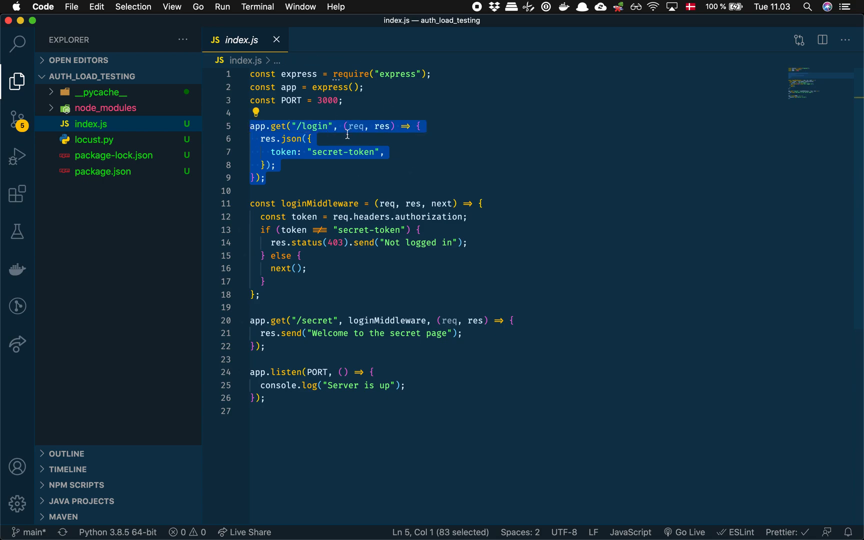
{"action": "left_click", "coordinate": [384, 153]}
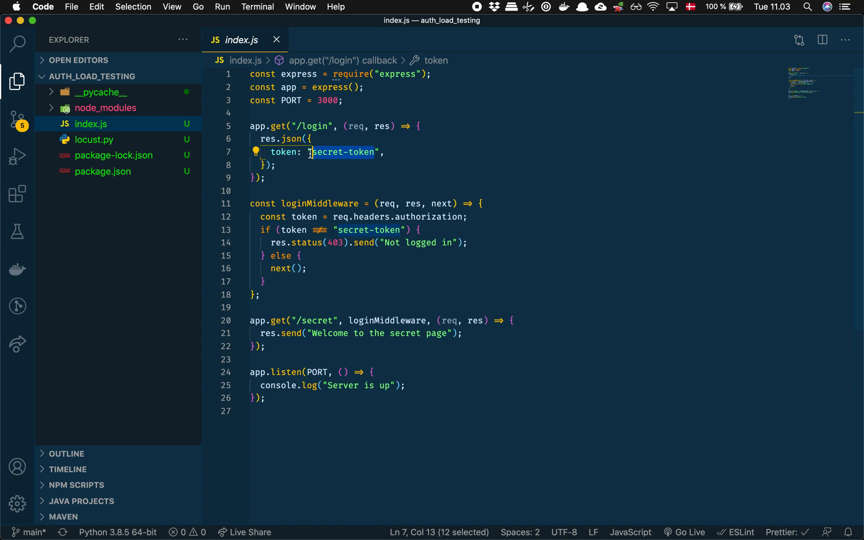
{"action": "left_click", "coordinate": [386, 152]}
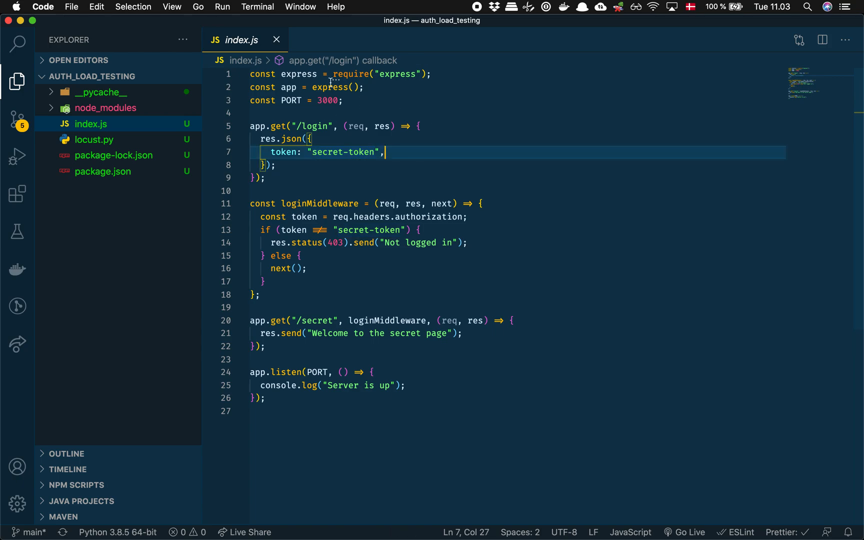
{"action": "mouse_move", "coordinate": [408, 150]}
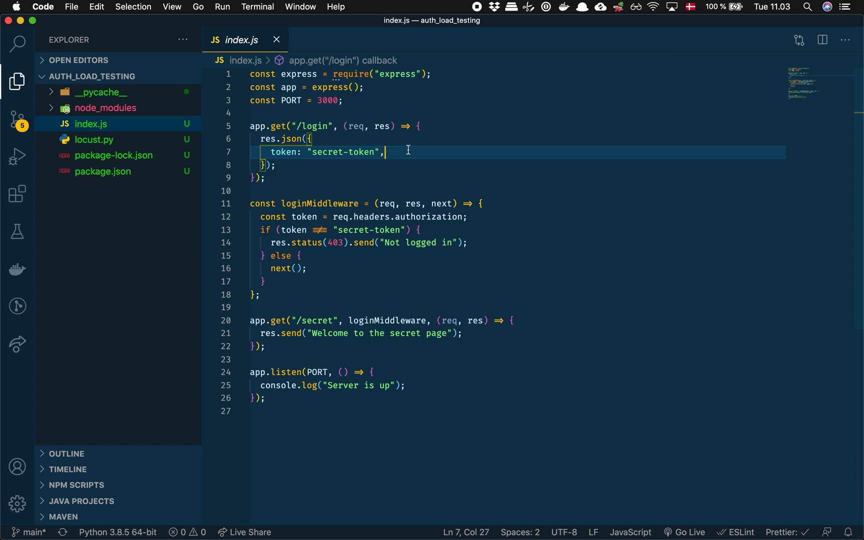
{"action": "mouse_move", "coordinate": [310, 331]}
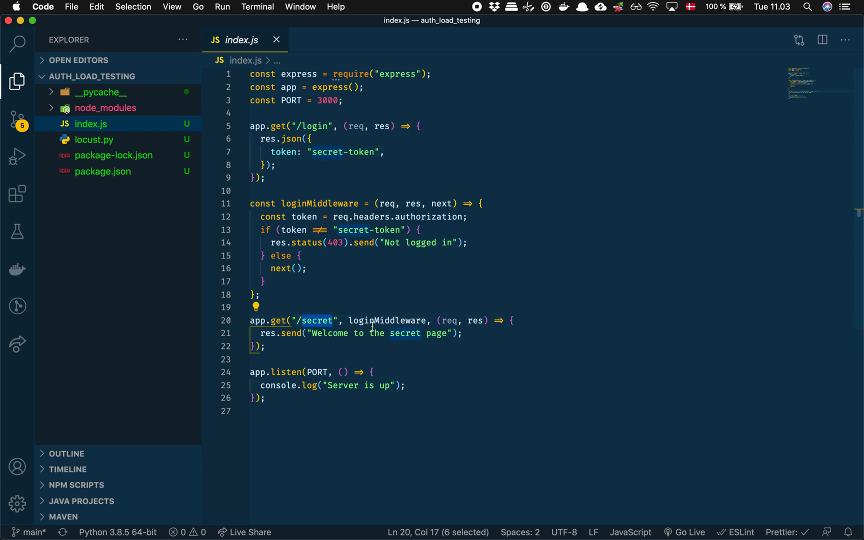
Start the Express server with nodemon index.js in the left iTerm2 pane until "Server is up".
{"action": "double_click", "coordinate": [387, 320]}
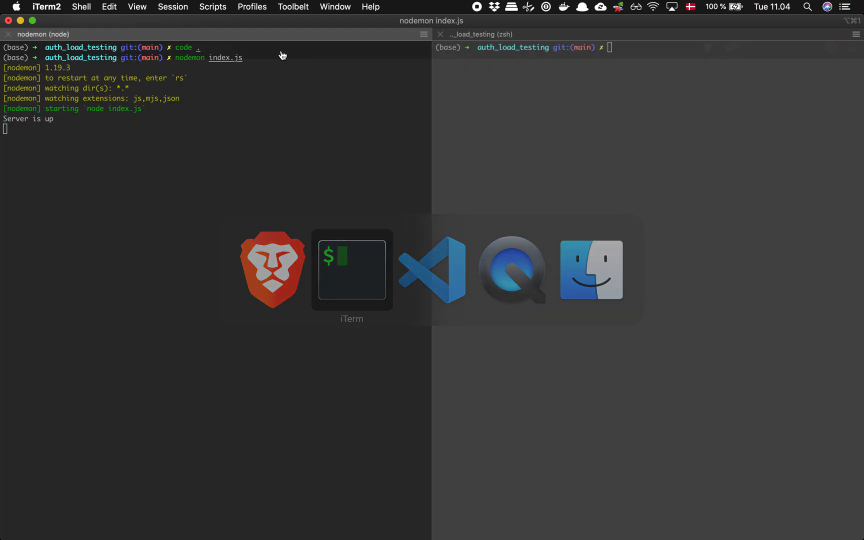
Review locust.py, the Locust user fetching a /login token and calling /secret with it.
{"action": "left_click", "coordinate": [432, 270]}
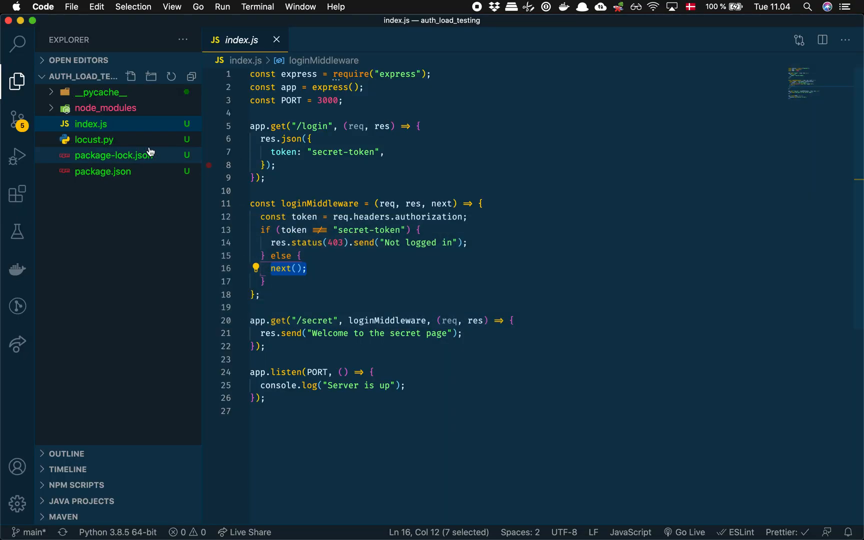
{"action": "left_click", "coordinate": [94, 139]}
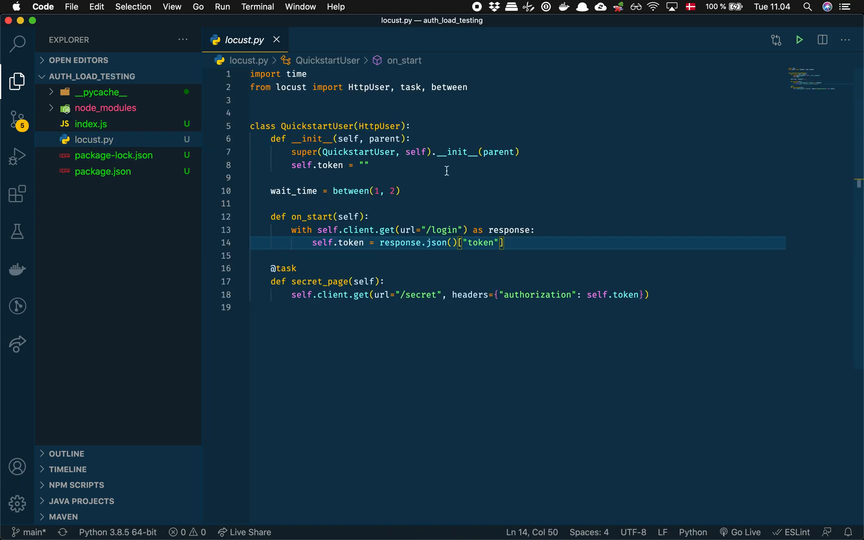
{"action": "mouse_move", "coordinate": [387, 165]}
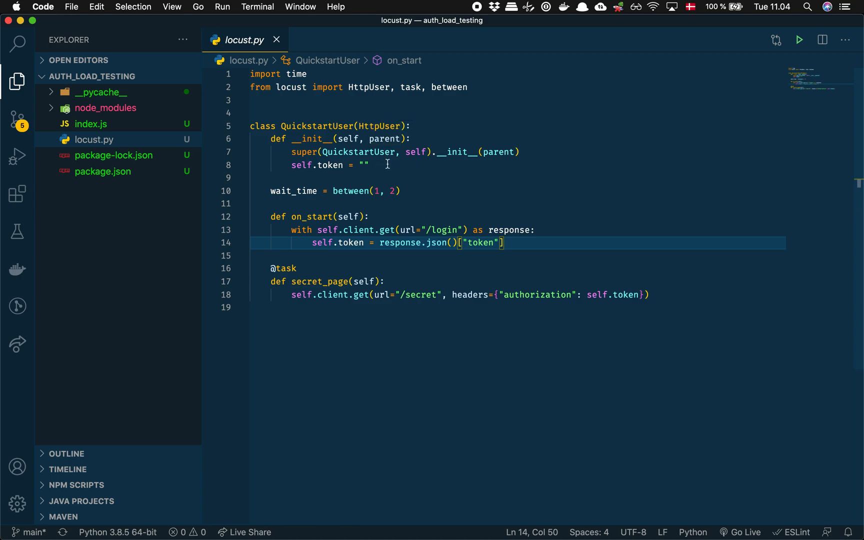
{"action": "mouse_move", "coordinate": [541, 215]}
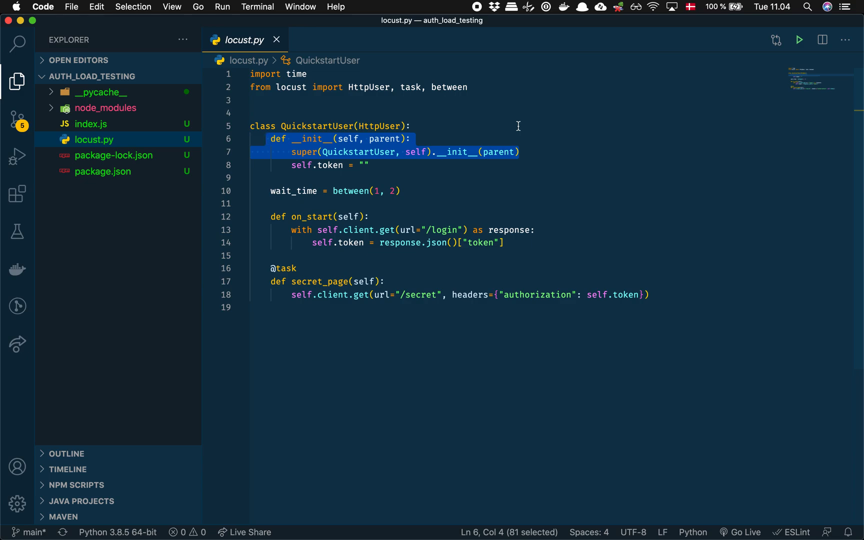
{"action": "mouse_move", "coordinate": [441, 150]}
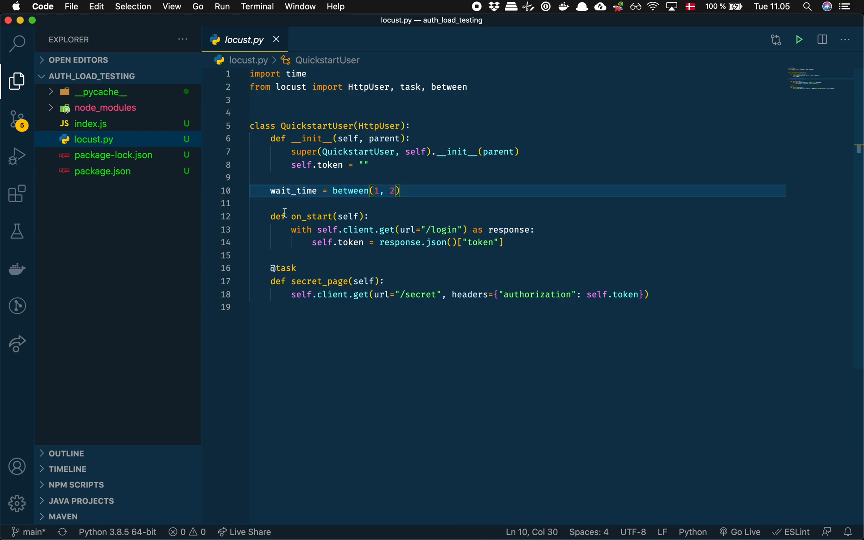
{"action": "left_click_drag", "start_coordinate": [269, 217], "coordinate": [503, 242]}
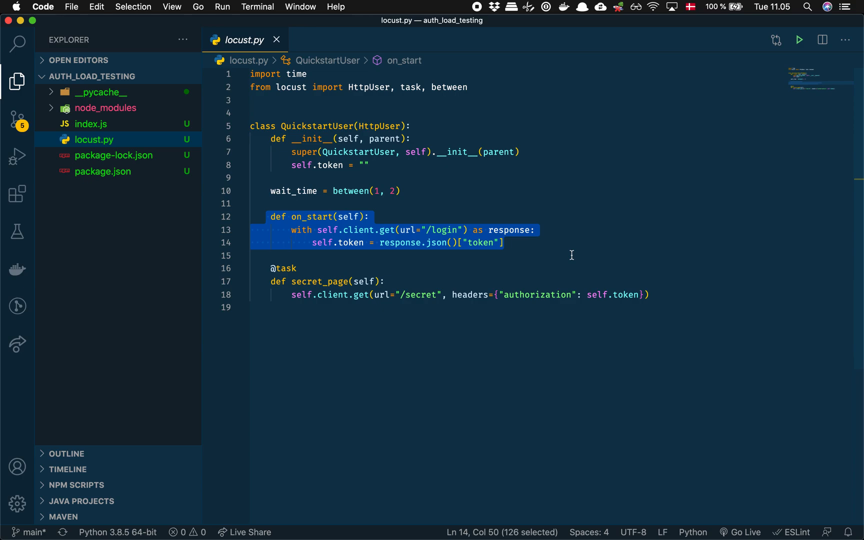
{"action": "mouse_move", "coordinate": [380, 127]}
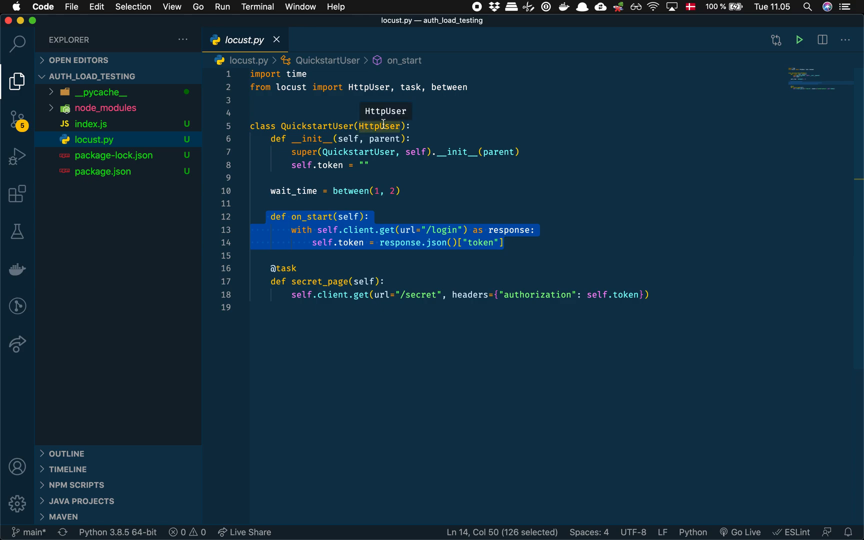
{"action": "mouse_move", "coordinate": [522, 241]}
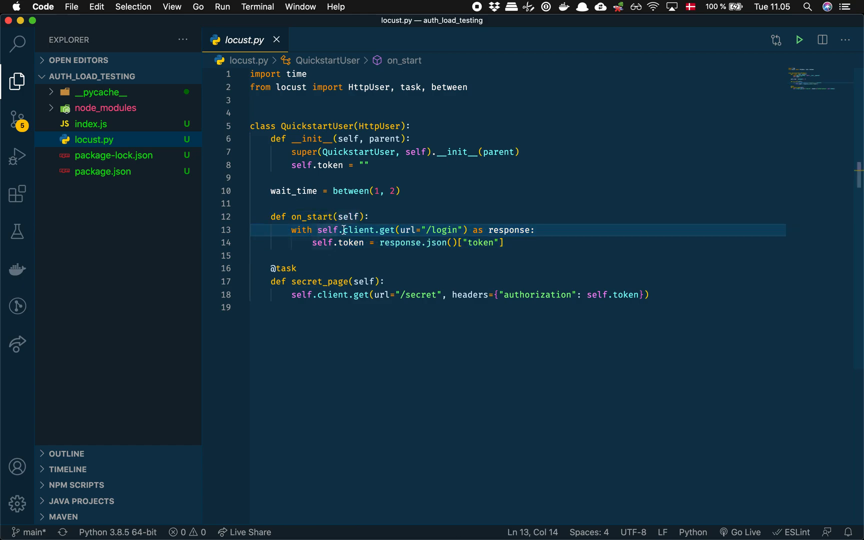
{"action": "double_click", "coordinate": [358, 230]}
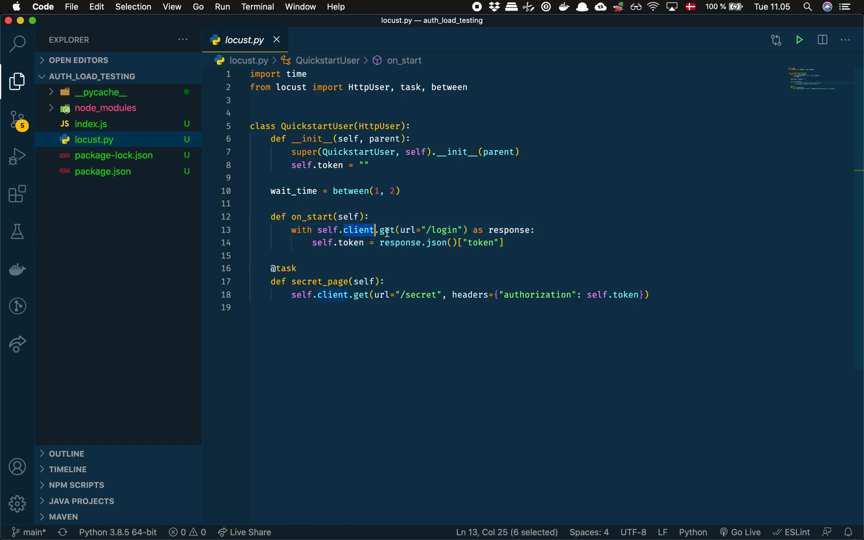
{"action": "double_click", "coordinate": [510, 230]}
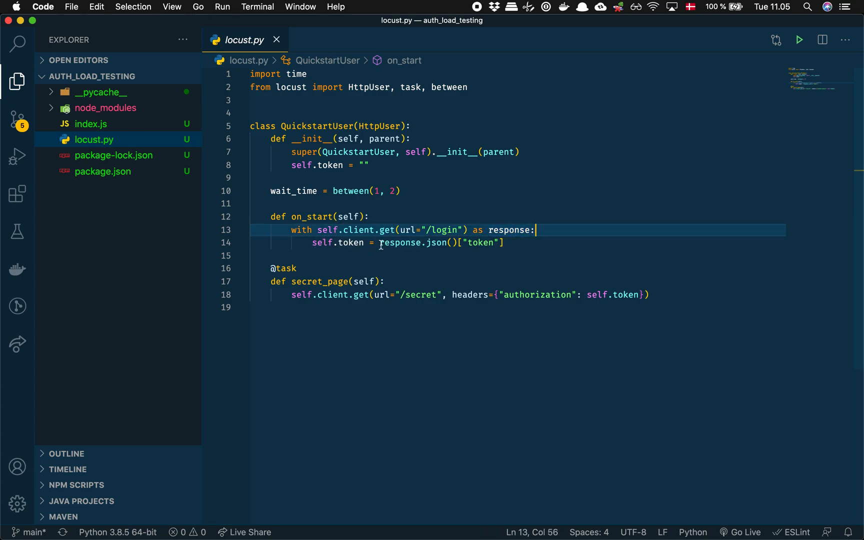
{"action": "double_click", "coordinate": [401, 242]}
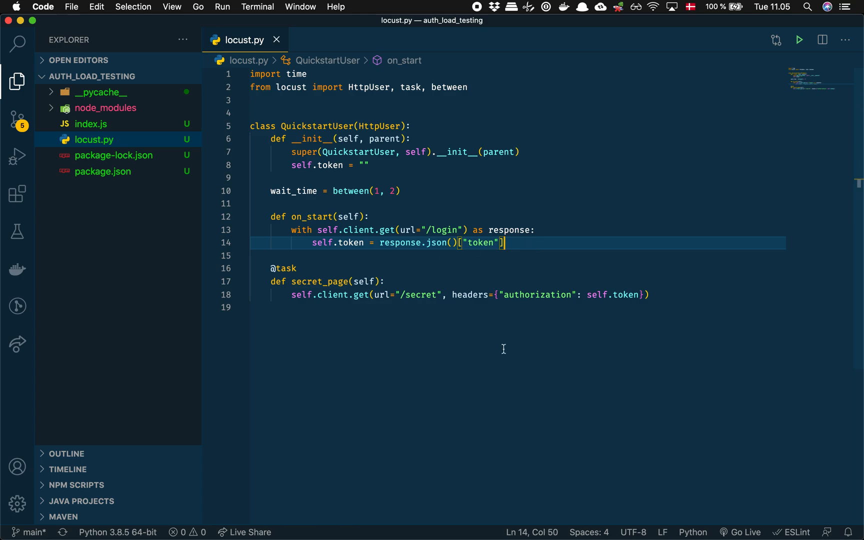
{"action": "mouse_move", "coordinate": [295, 284]}
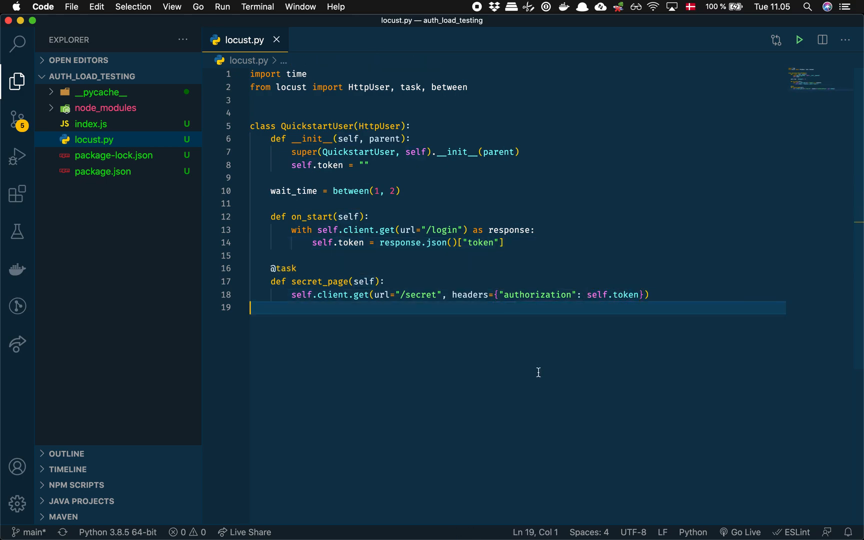
{"action": "mouse_move", "coordinate": [120, 123]}
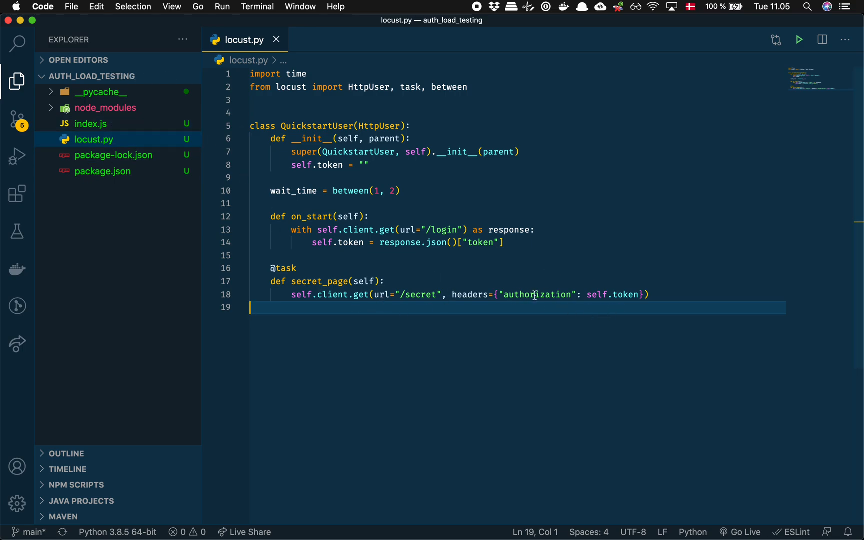
Point out line 18, the secret_page task sending the token as authorization header.
{"action": "triple_click", "coordinate": [468, 294]}
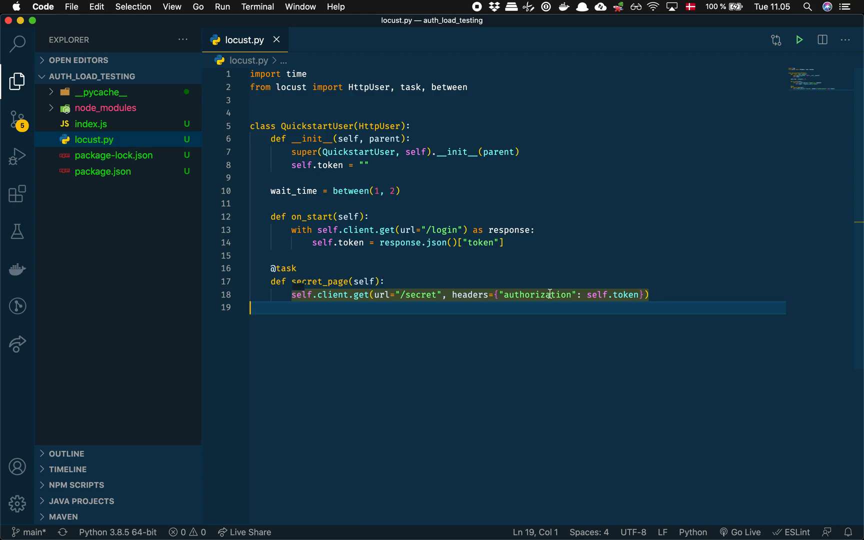
{"action": "left_click", "coordinate": [571, 294]}
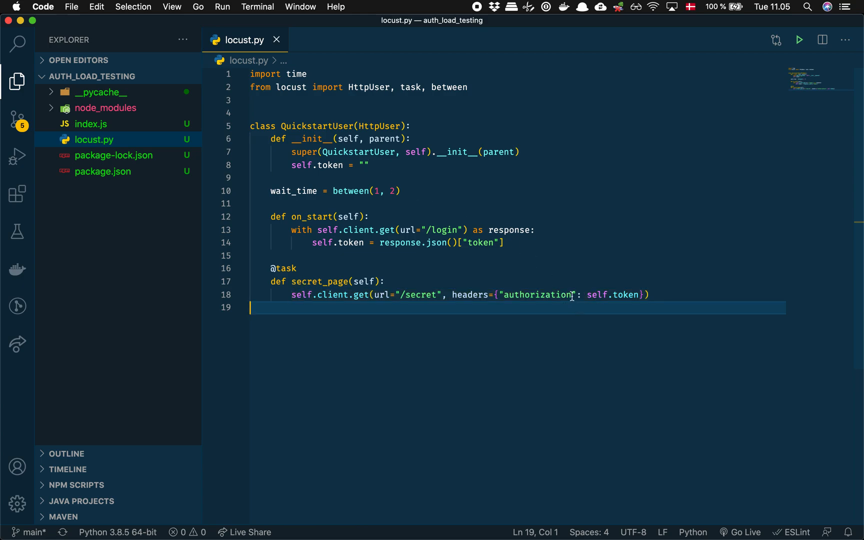
{"action": "mouse_move", "coordinate": [361, 294]}
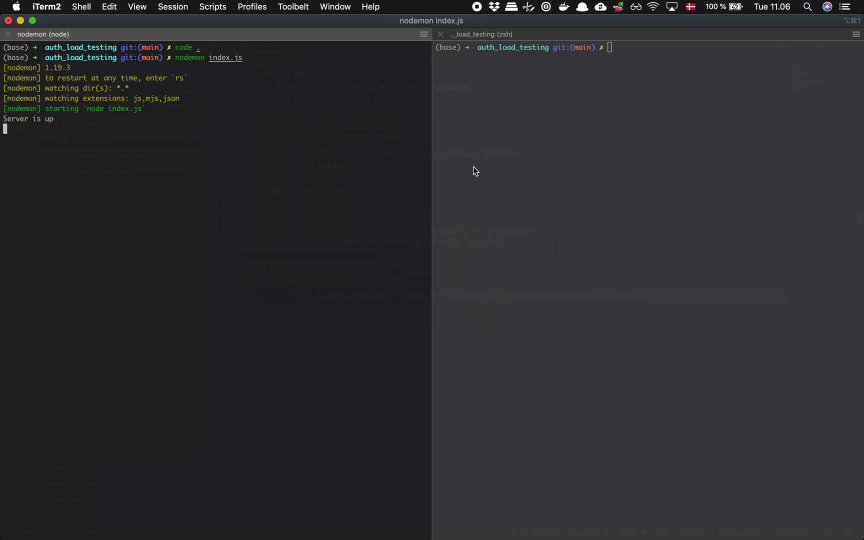
Launch Locust from the second terminal pane and reach its web UI at localhost:8089.
{"action": "type", "text": "locut"}
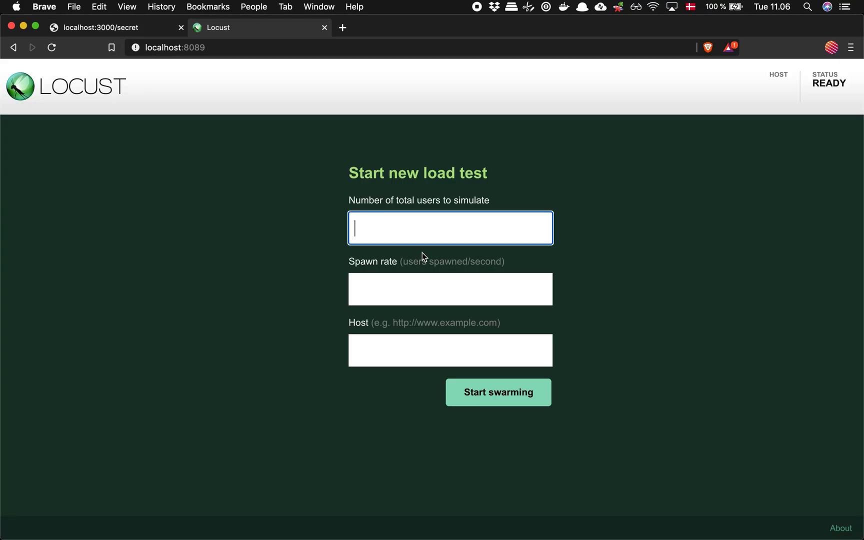
{"action": "type", "text": "5"}
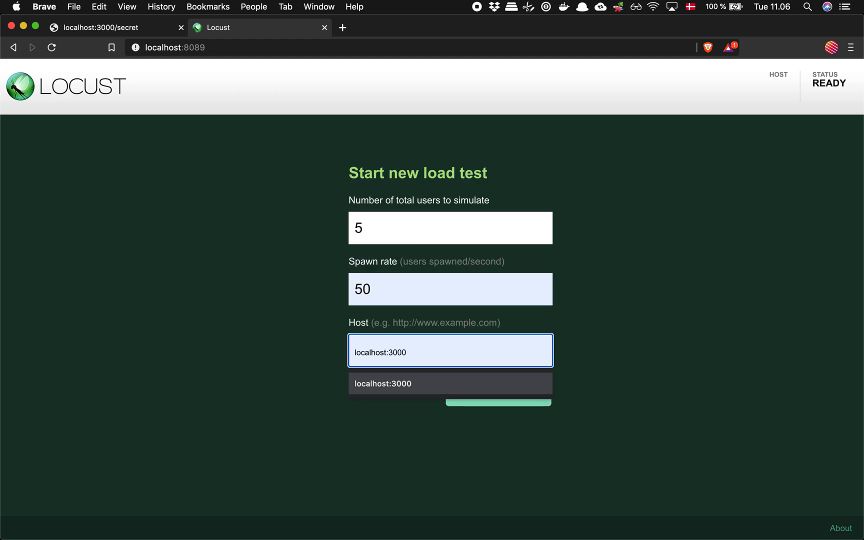
{"action": "left_click", "coordinate": [498, 403]}
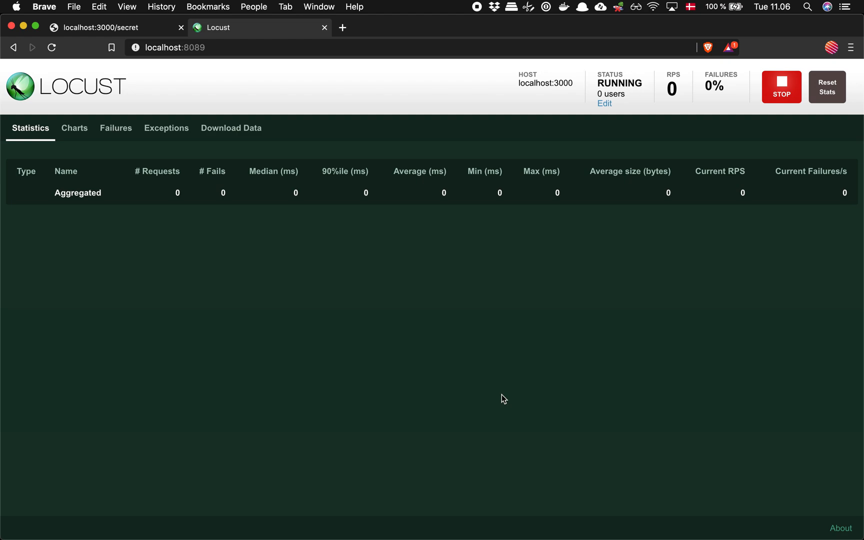
{"action": "mouse_move", "coordinate": [453, 209]}
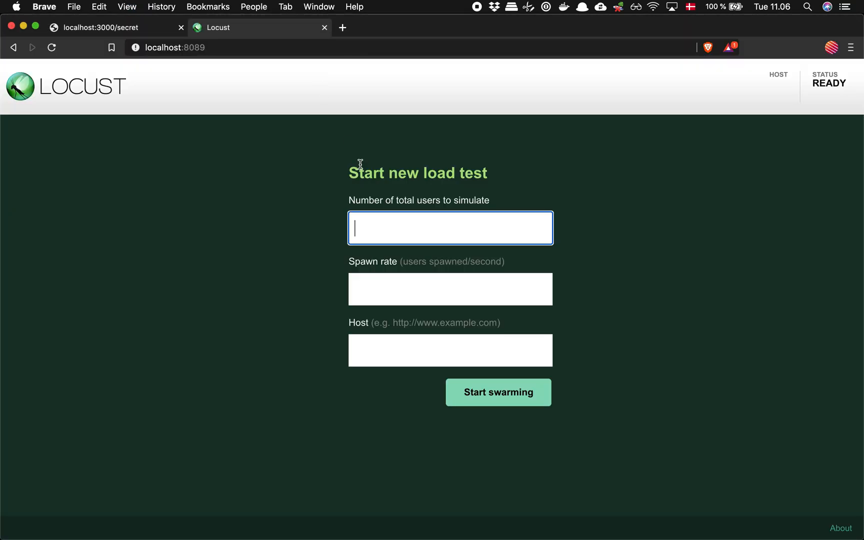
{"action": "type", "text": "http://localhost:3000"}
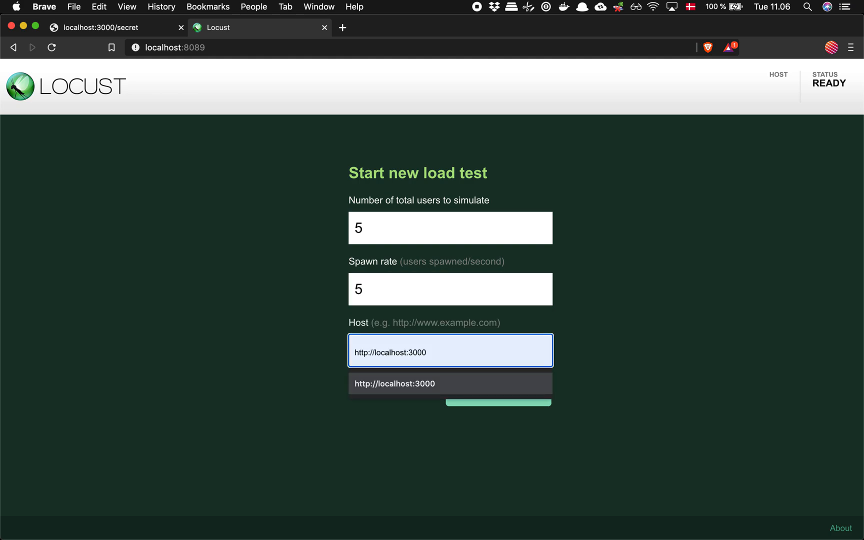
{"action": "left_click", "coordinate": [497, 404]}
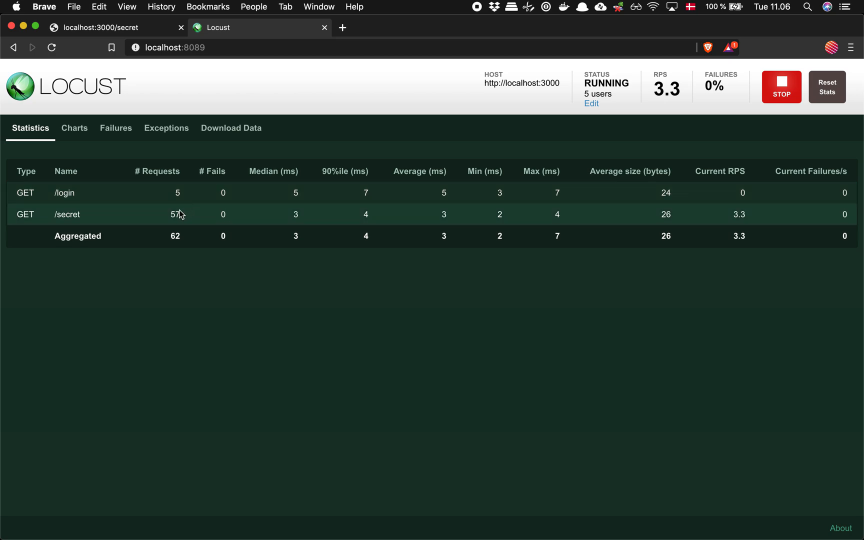
{"action": "left_click", "coordinate": [74, 128]}
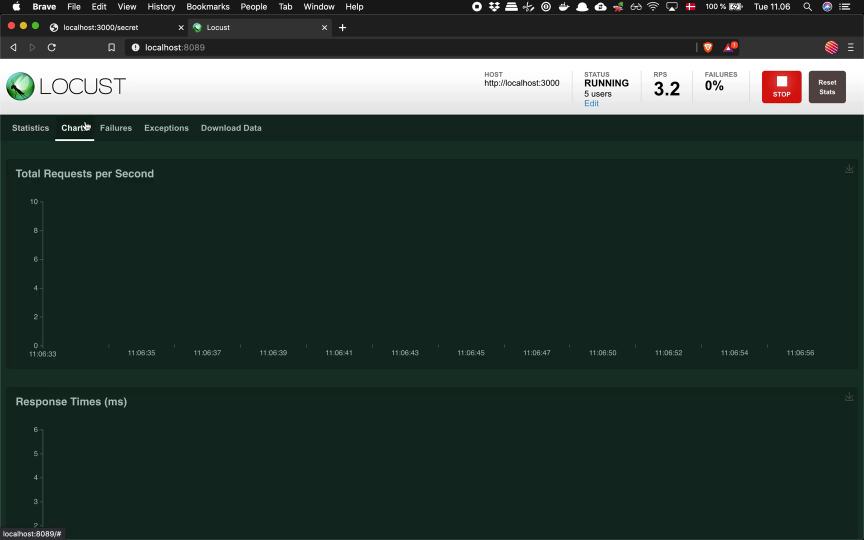
{"action": "scroll", "scroll_direction": "down", "scroll_amount": 3}
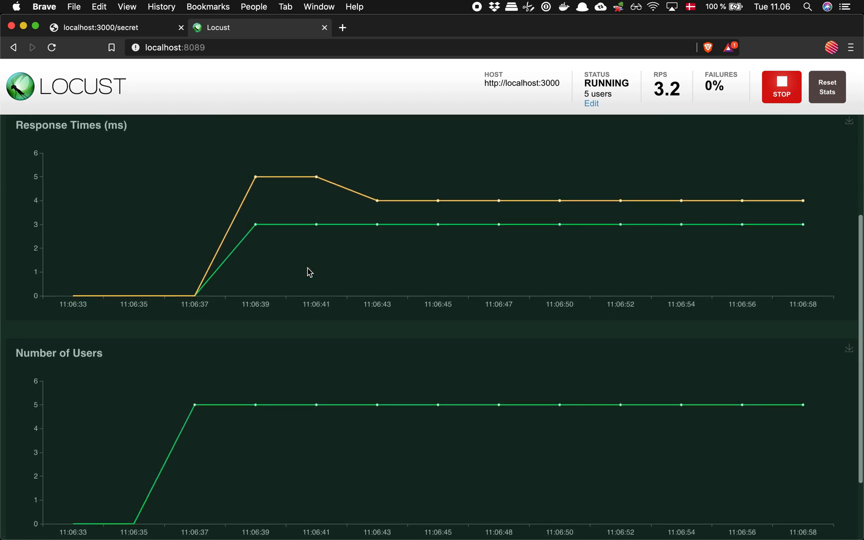
{"action": "scroll", "scroll_direction": "down", "scroll_amount": 3}
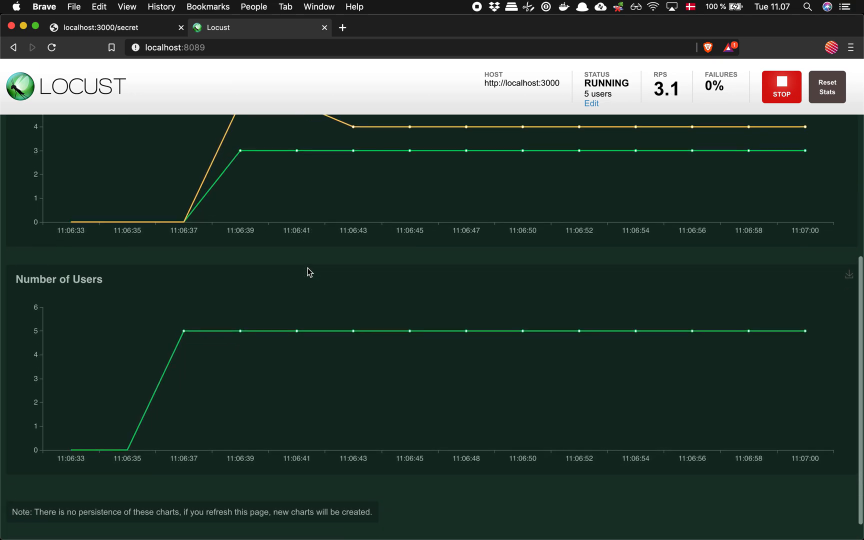
{"action": "left_click", "coordinate": [30, 128]}
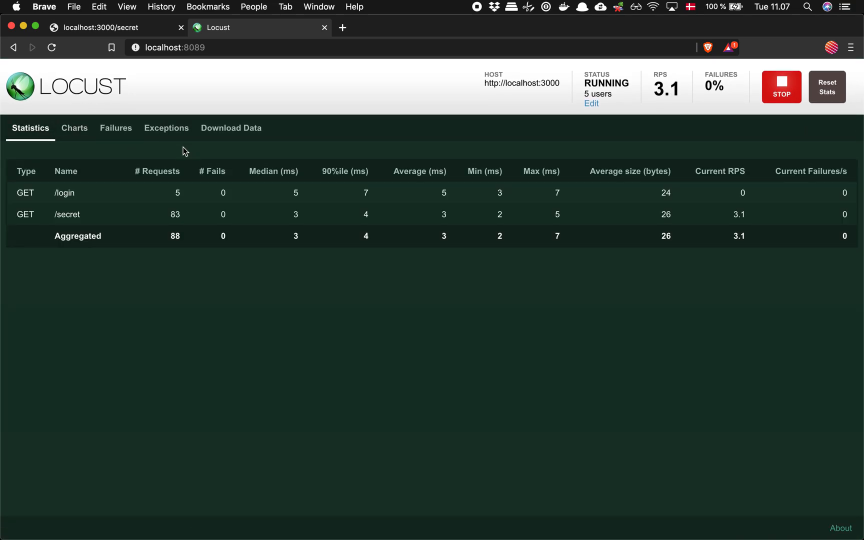